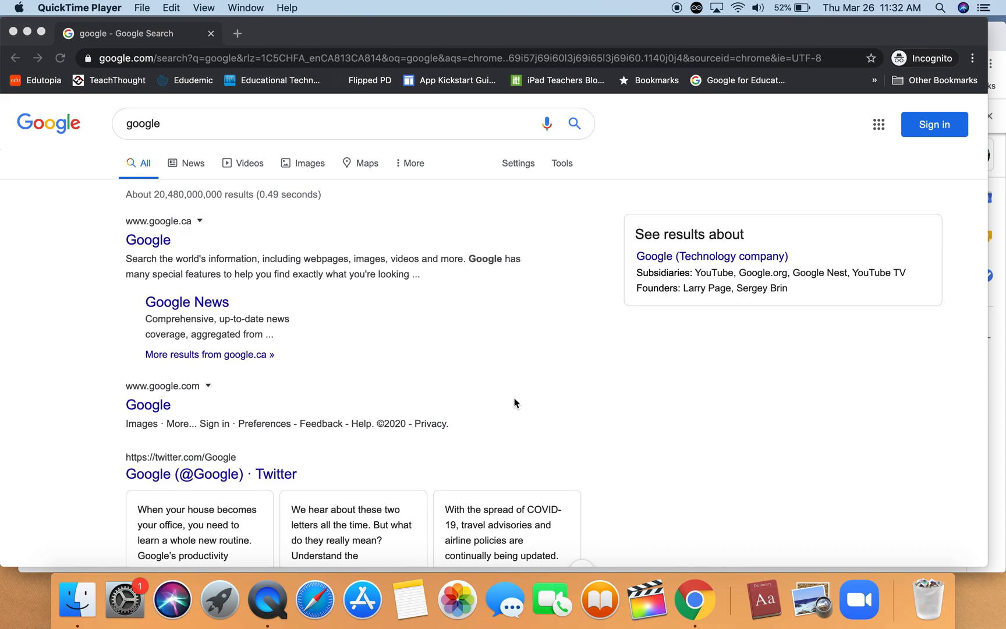
pyautogui.moveTo(670, 536)
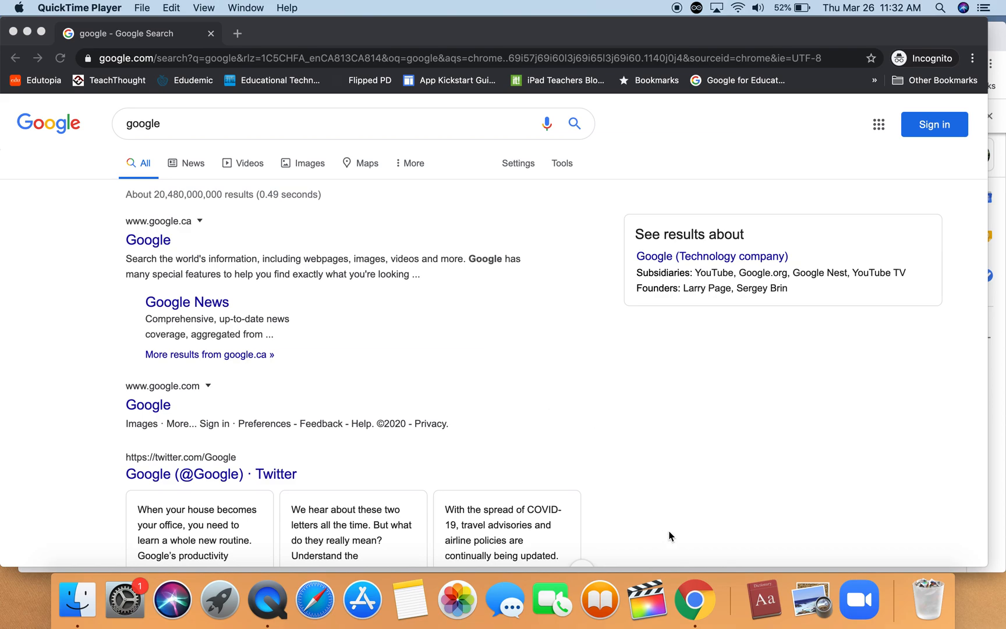
pyautogui.moveTo(694, 600)
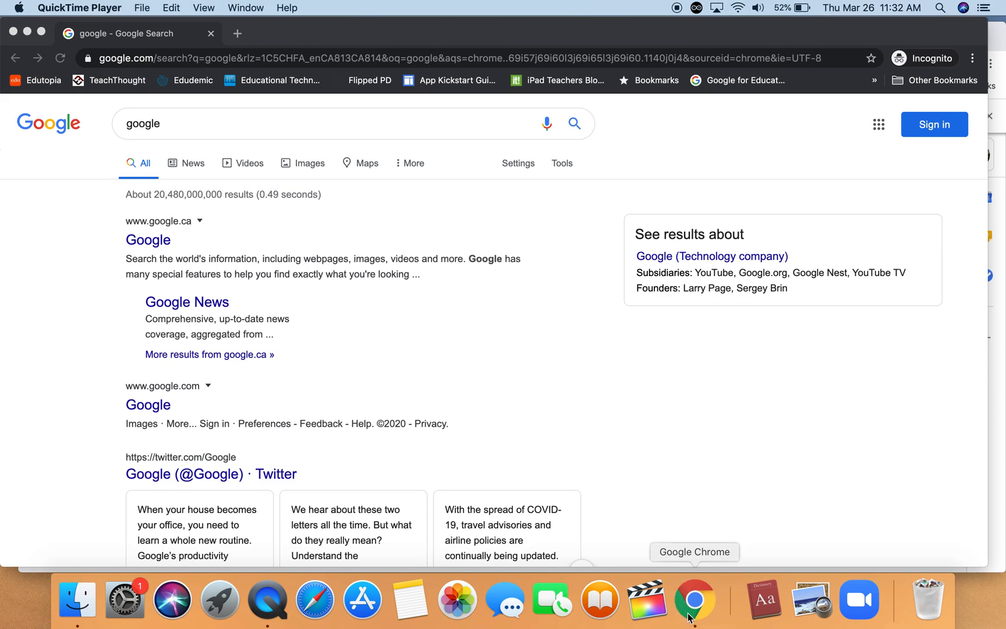
pyautogui.moveTo(780, 176)
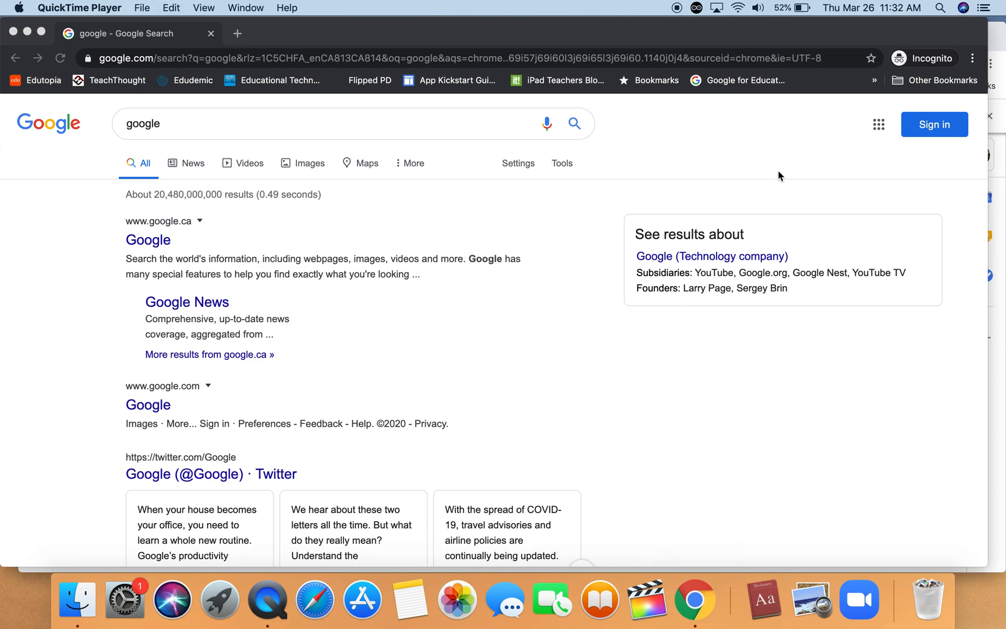
pyautogui.moveTo(941, 126)
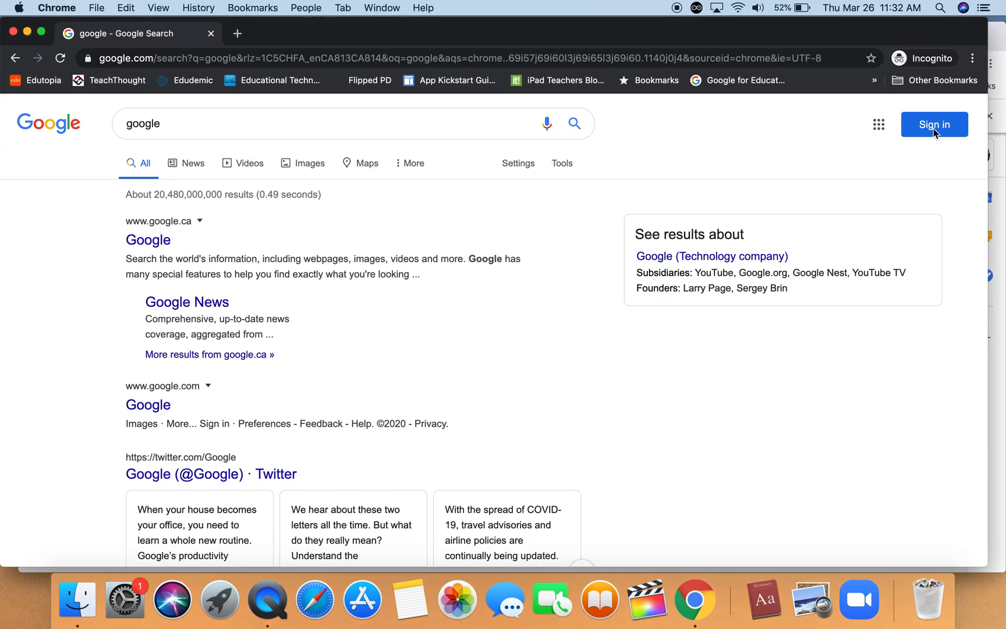
pyautogui.click(934, 123)
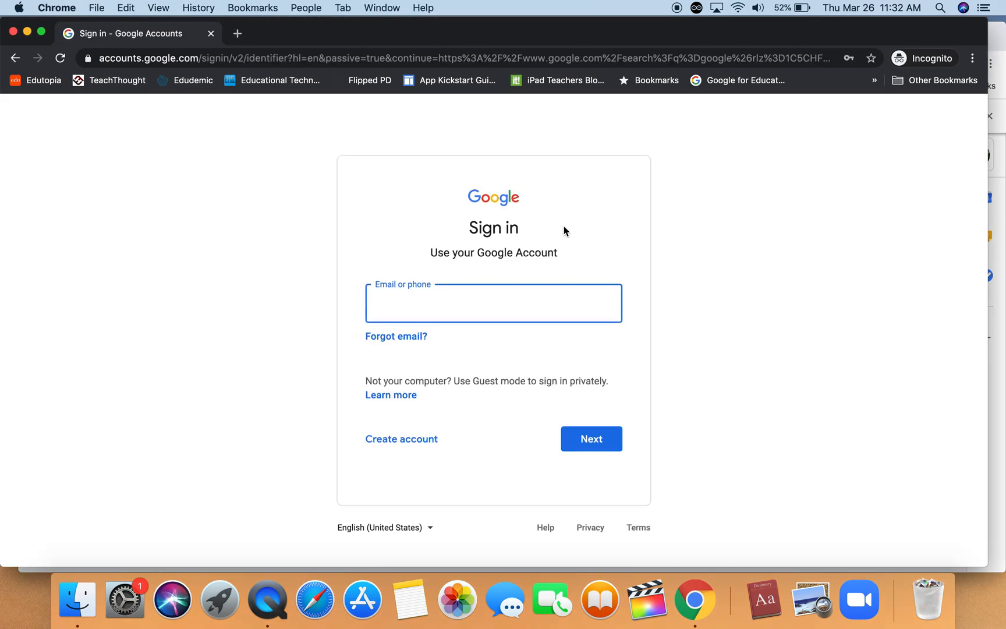
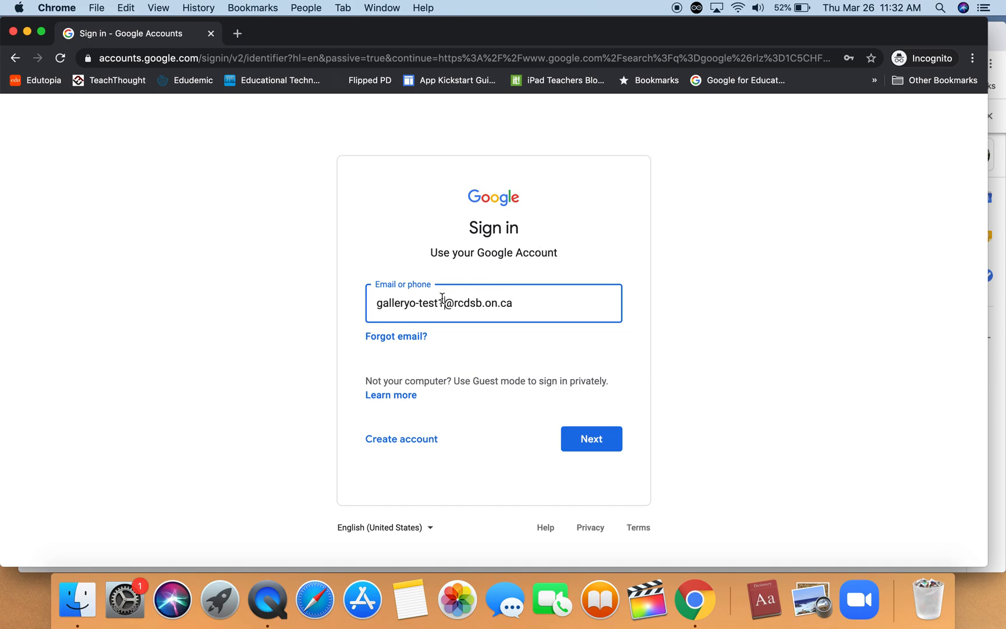
pyautogui.click(590, 439)
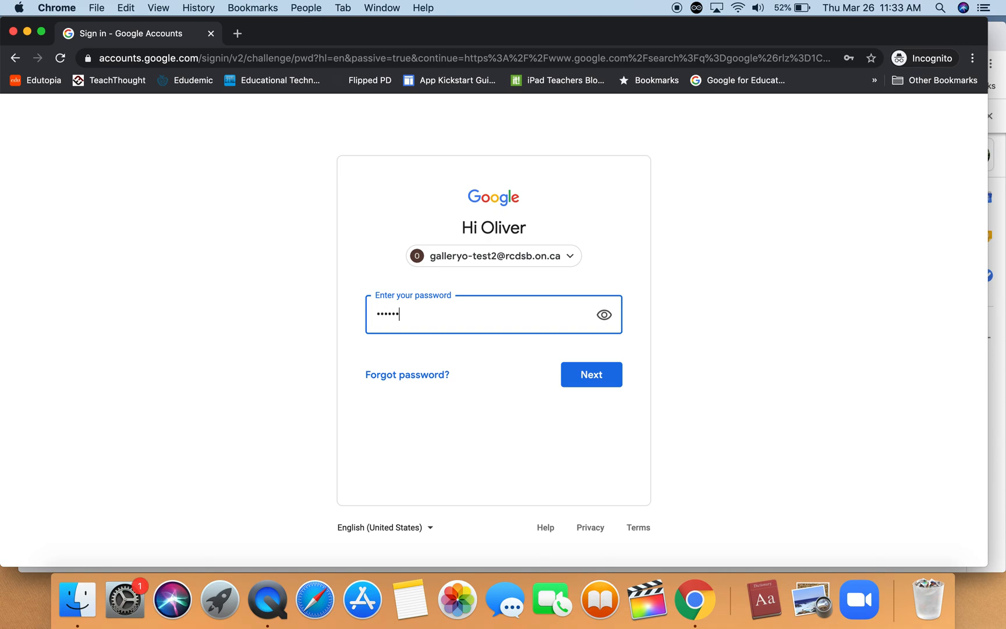
pyautogui.click(591, 374)
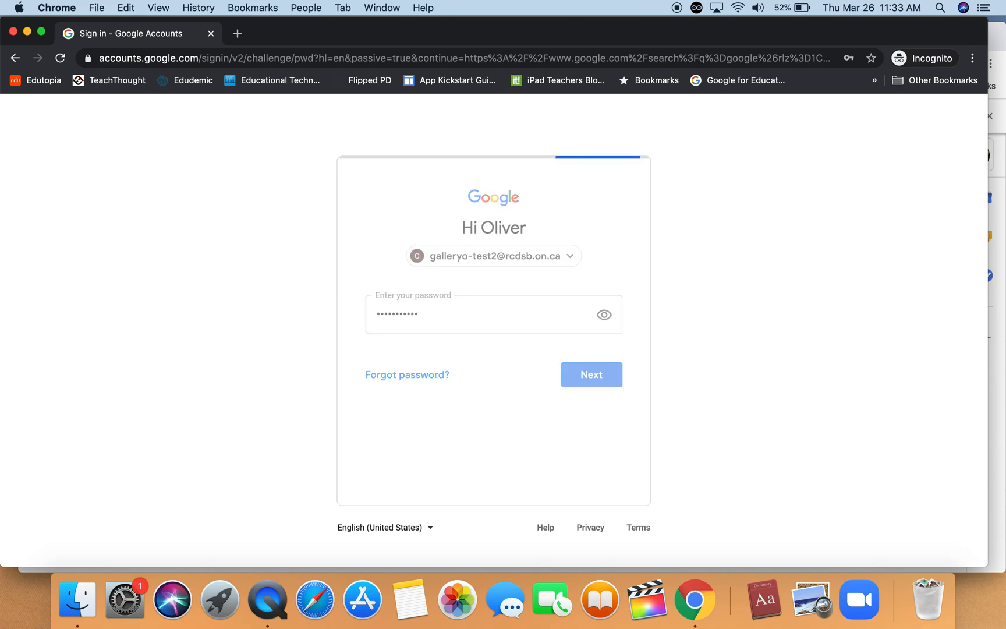
pyautogui.click(590, 374)
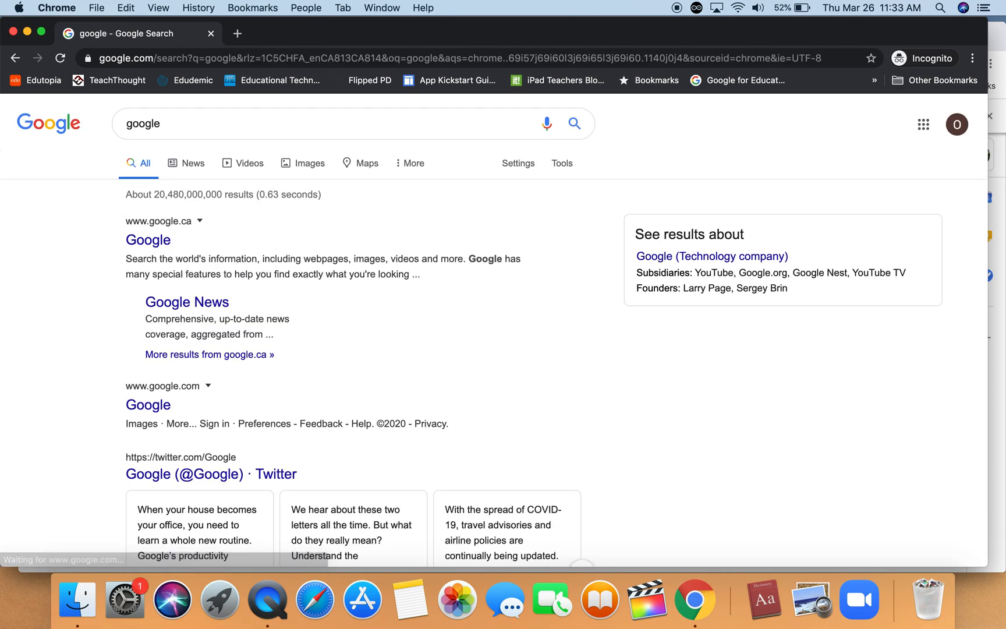
pyautogui.moveTo(845, 153)
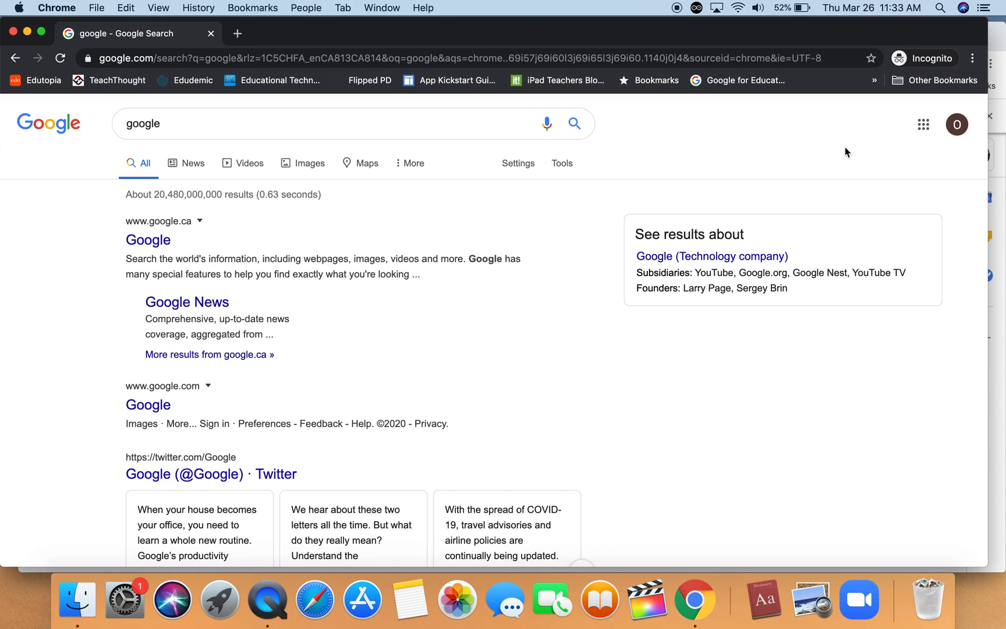
pyautogui.moveTo(957, 124)
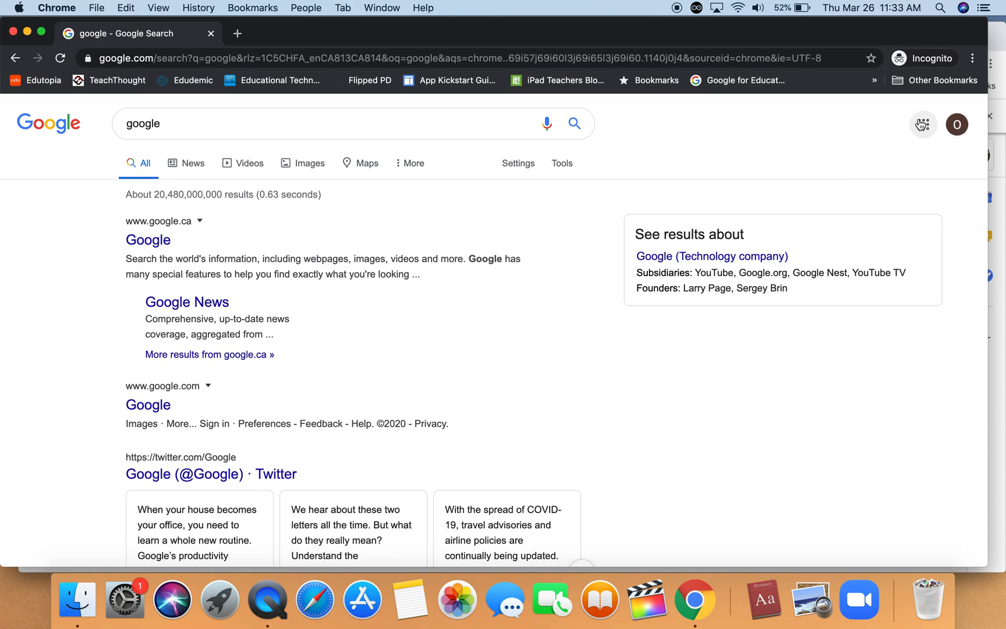
pyautogui.moveTo(922, 123)
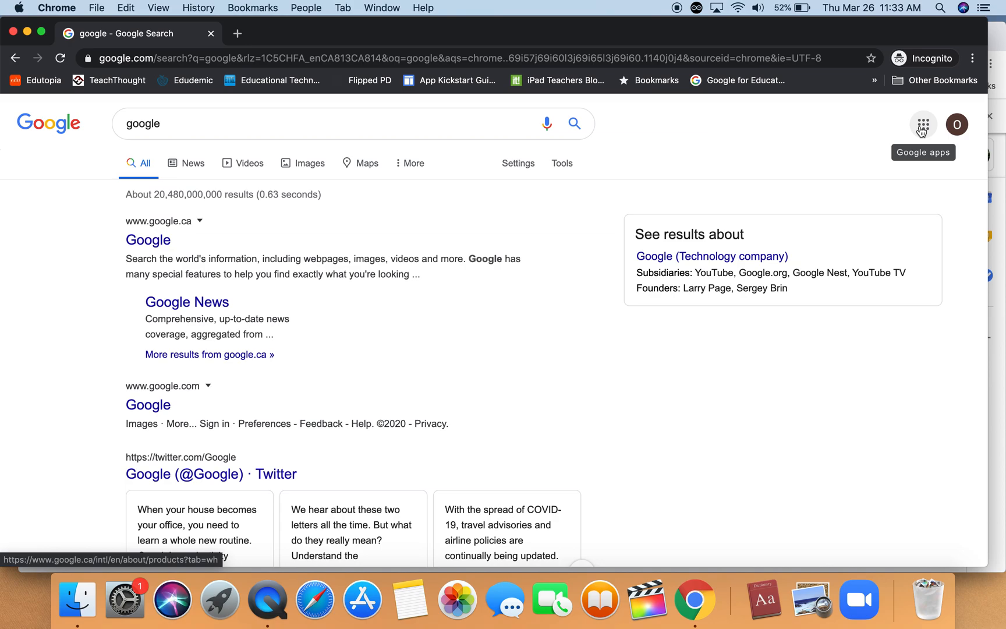
# Launch Google Classroom from the Google apps grid
pyautogui.click(923, 124)
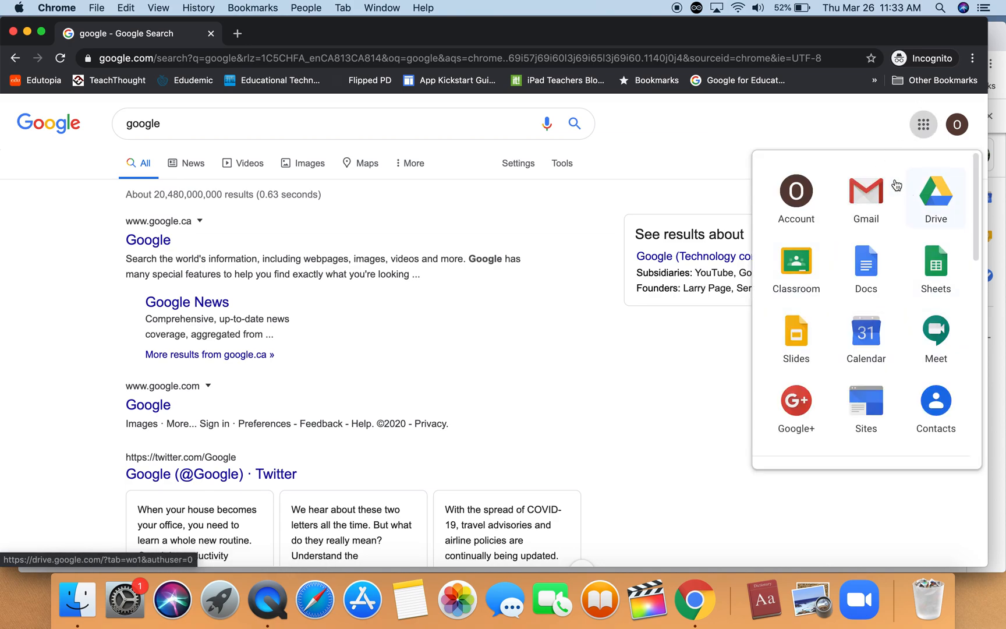
pyautogui.moveTo(831, 291)
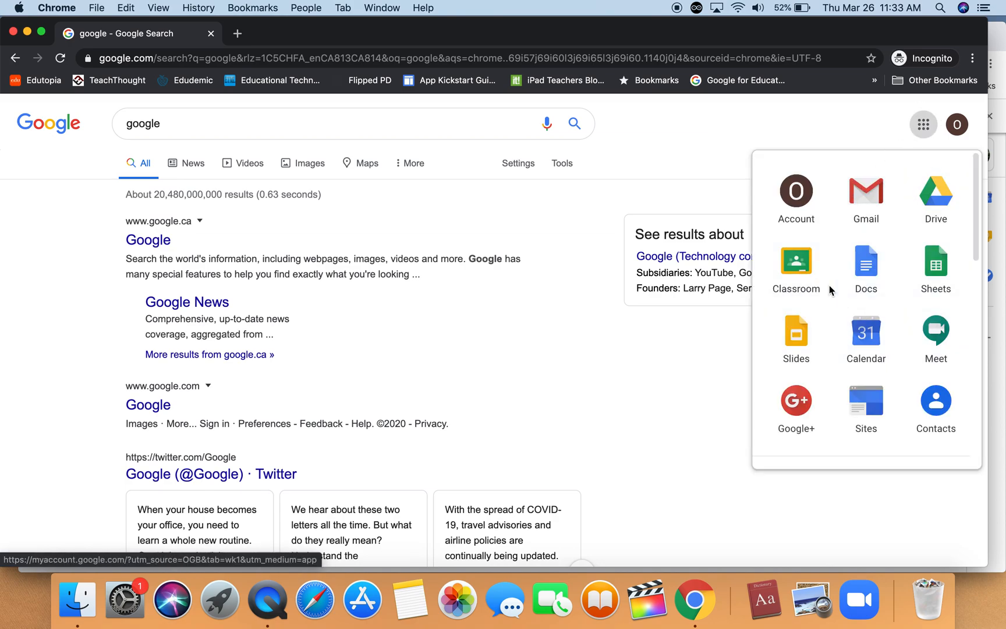
pyautogui.click(796, 262)
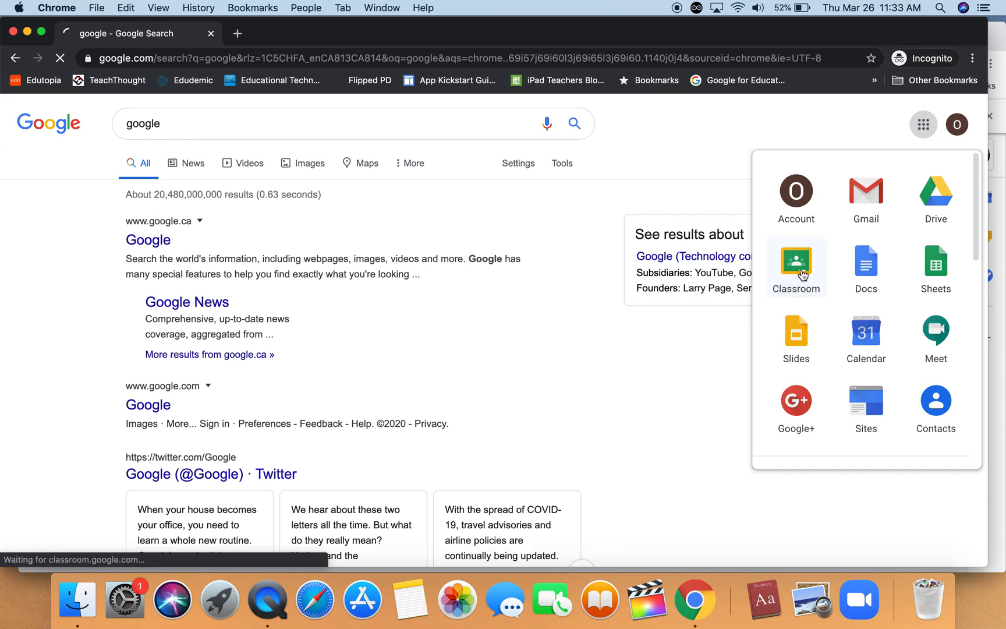
pyautogui.click(796, 263)
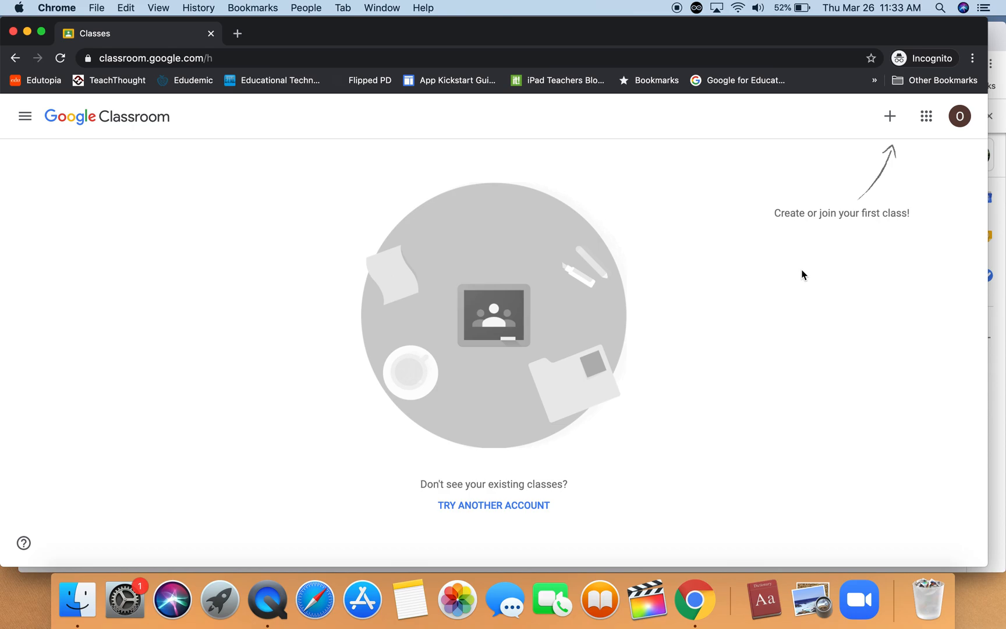
pyautogui.moveTo(644, 275)
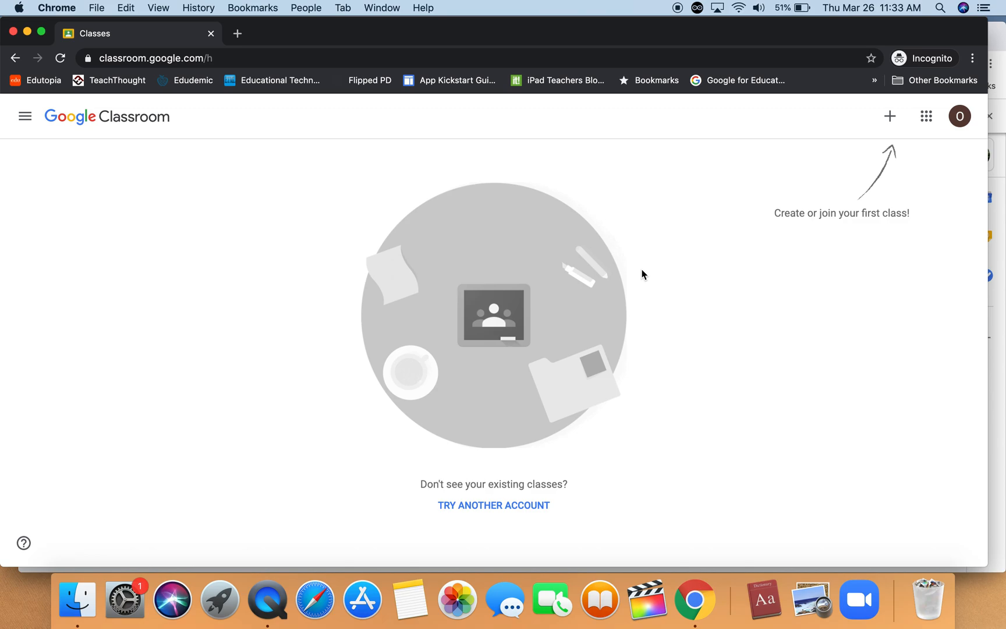
pyautogui.moveTo(286, 216)
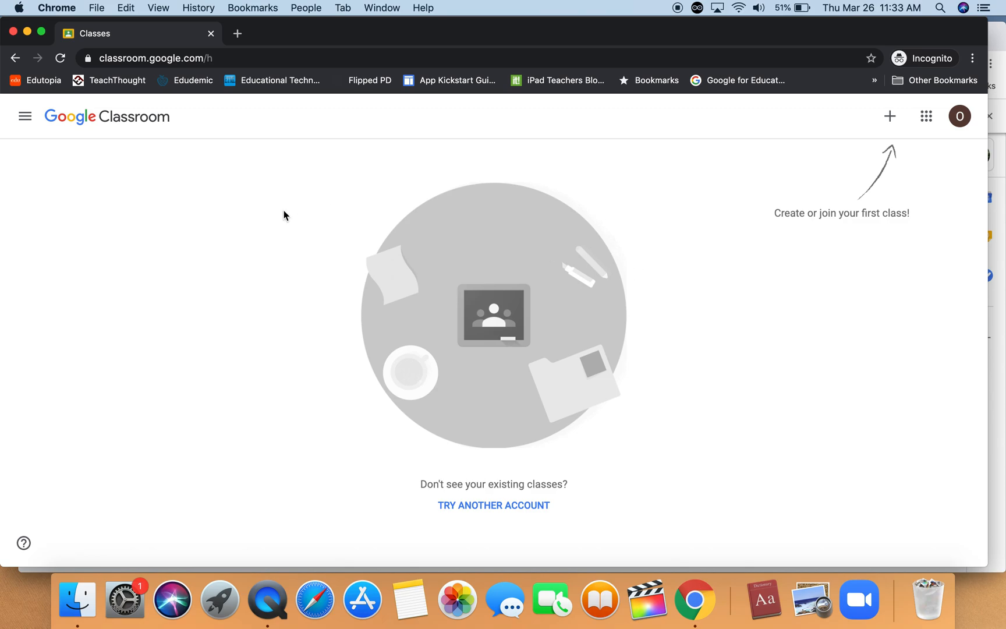